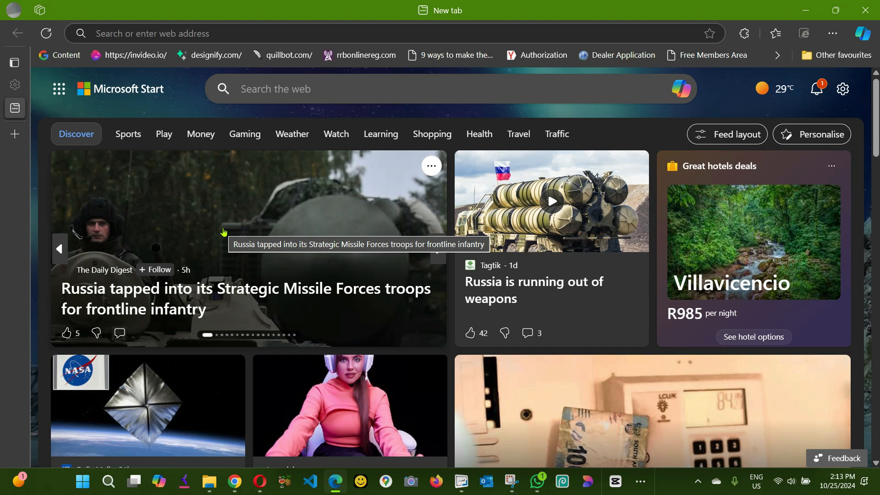
{"action": "mouse_move", "coordinate": [224, 232]}
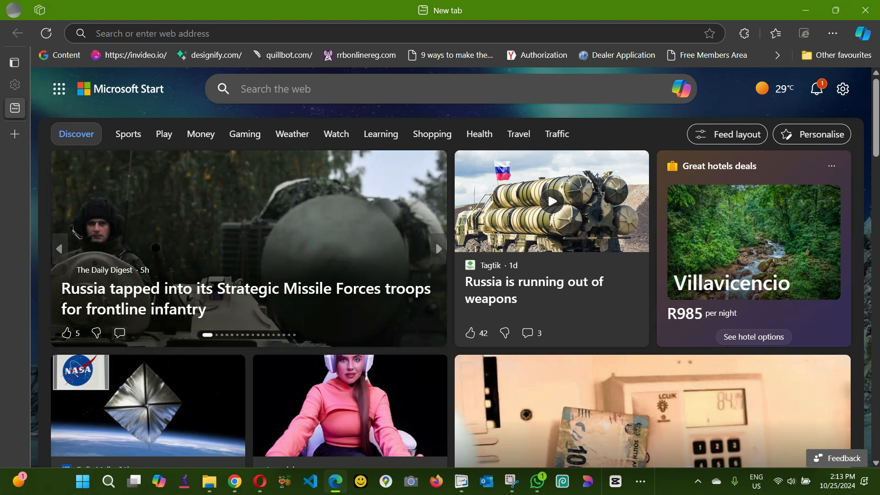
{"action": "mouse_move", "coordinate": [163, 240]}
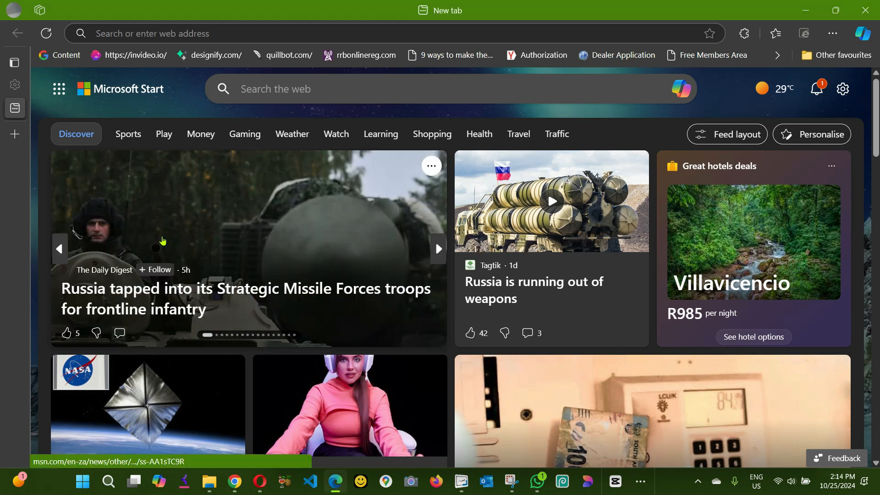
{"action": "mouse_move", "coordinate": [164, 241]}
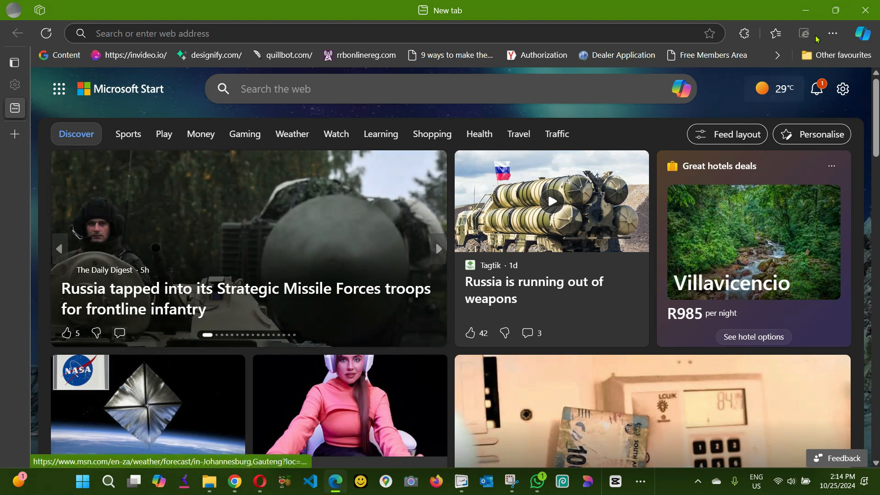
{"action": "mouse_move", "coordinate": [833, 34]}
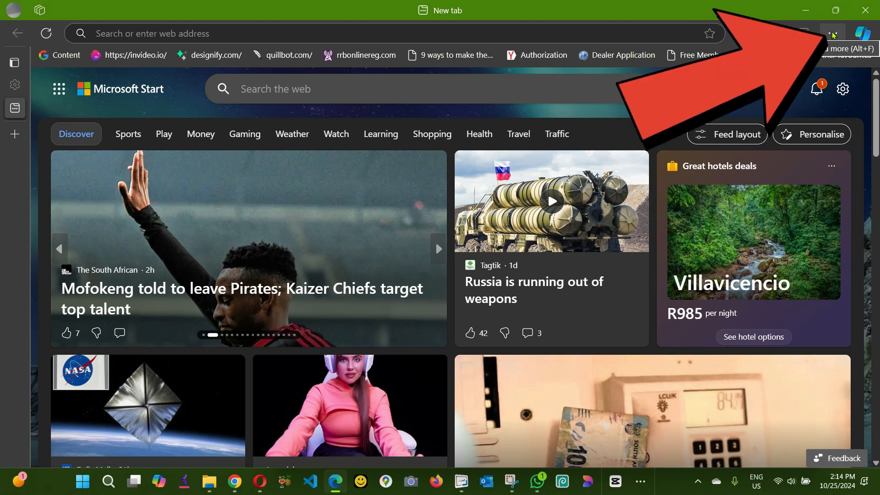
Open Edge's Settings page from the Settings and more menu
{"action": "left_click", "coordinate": [833, 34]}
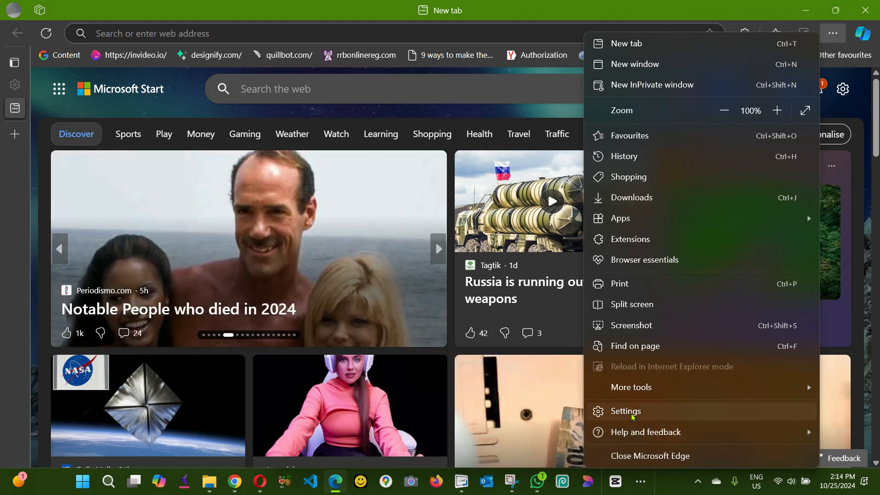
{"action": "left_click", "coordinate": [625, 411]}
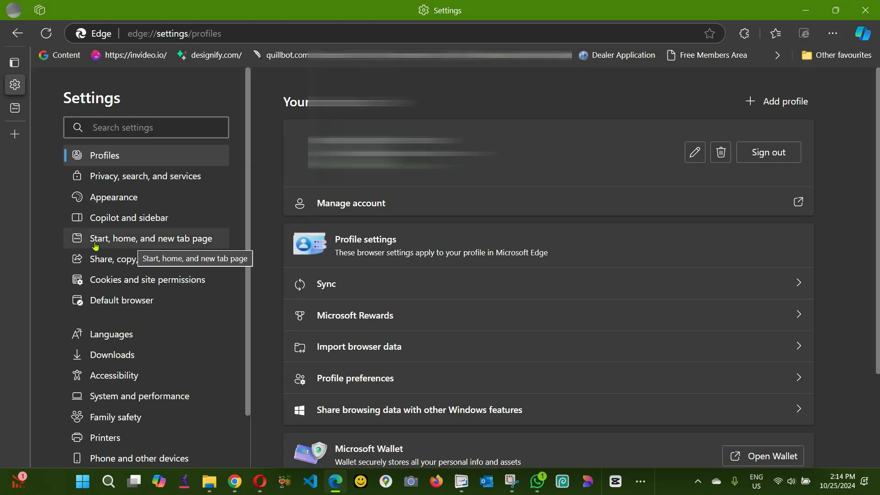
{"action": "mouse_move", "coordinate": [174, 246]}
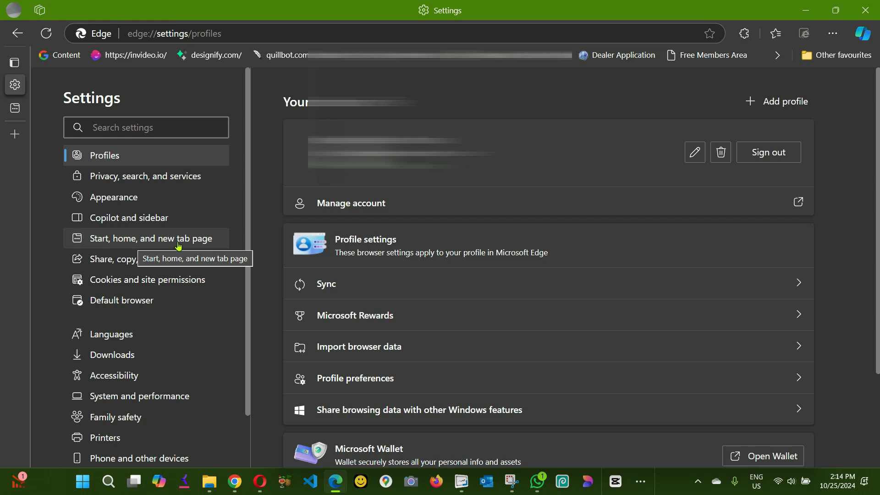
In Start, home and new tab page, toggle Edge's auto-open at Windows sign-in off, then back on
{"action": "left_click", "coordinate": [151, 238]}
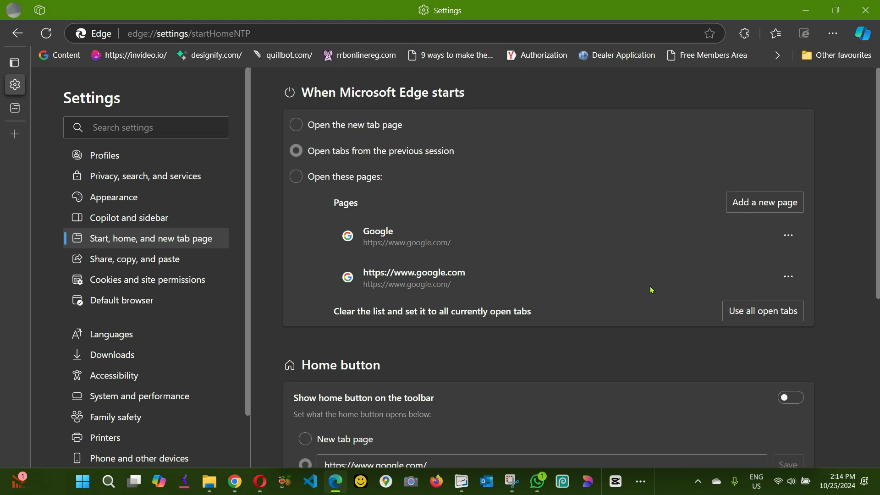
{"action": "scroll", "scroll_direction": "down", "scroll_amount": 3}
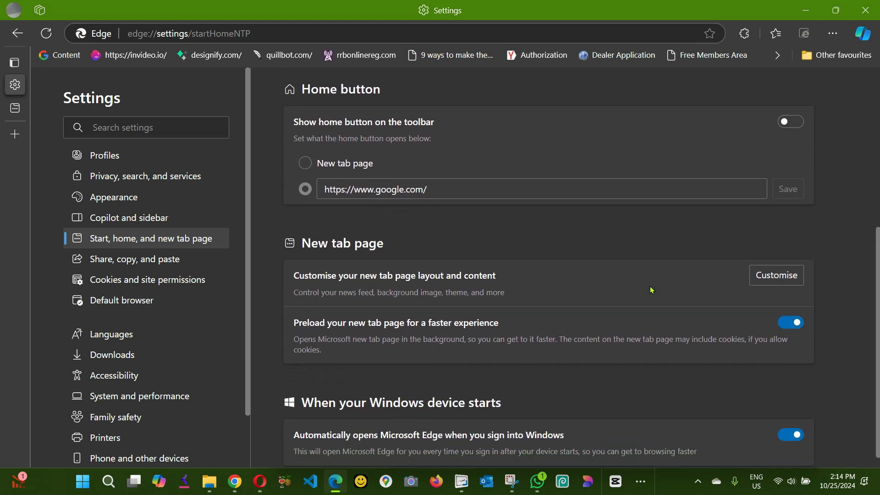
{"action": "scroll", "scroll_direction": "down", "scroll_amount": 3}
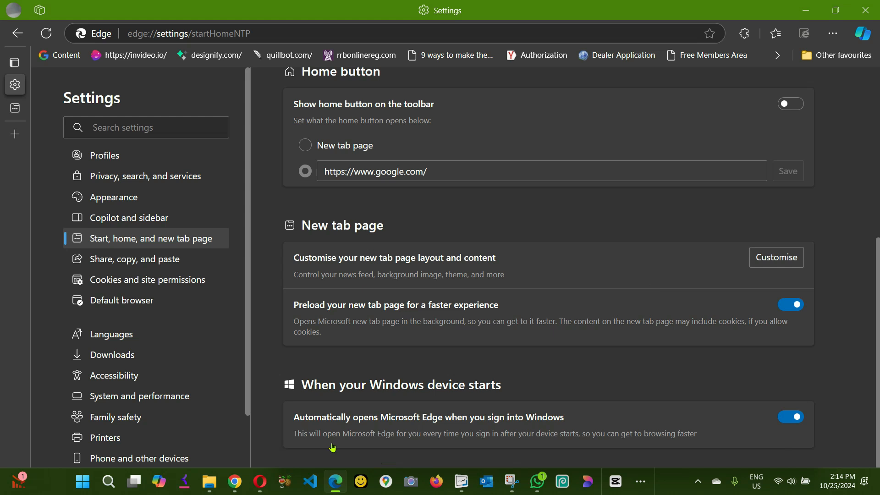
{"action": "mouse_move", "coordinate": [314, 434]}
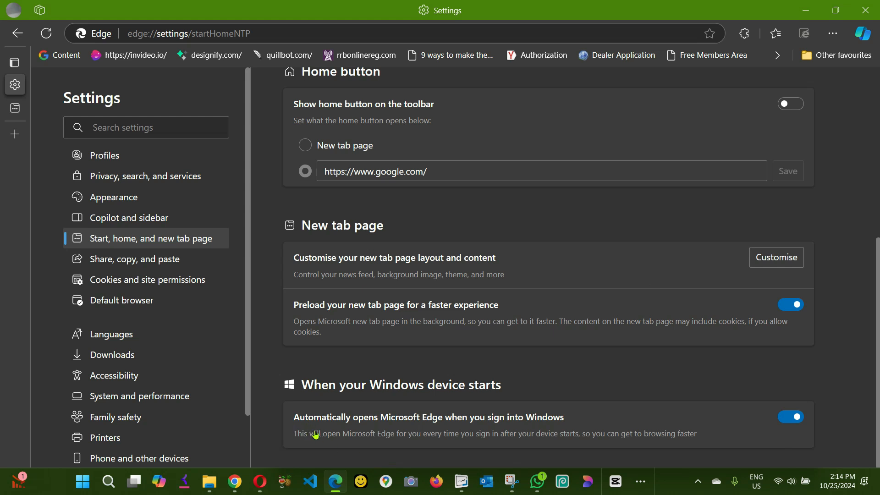
{"action": "mouse_move", "coordinate": [446, 431]}
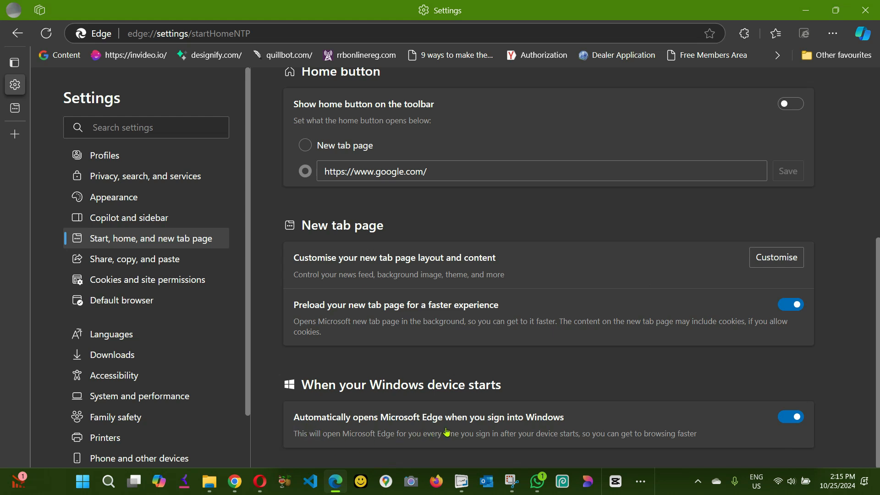
{"action": "mouse_move", "coordinate": [465, 430]}
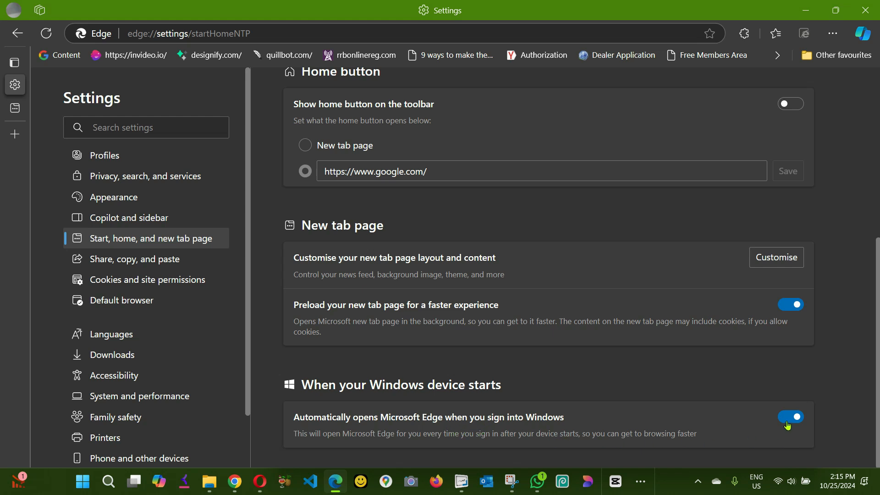
{"action": "left_click", "coordinate": [790, 417]}
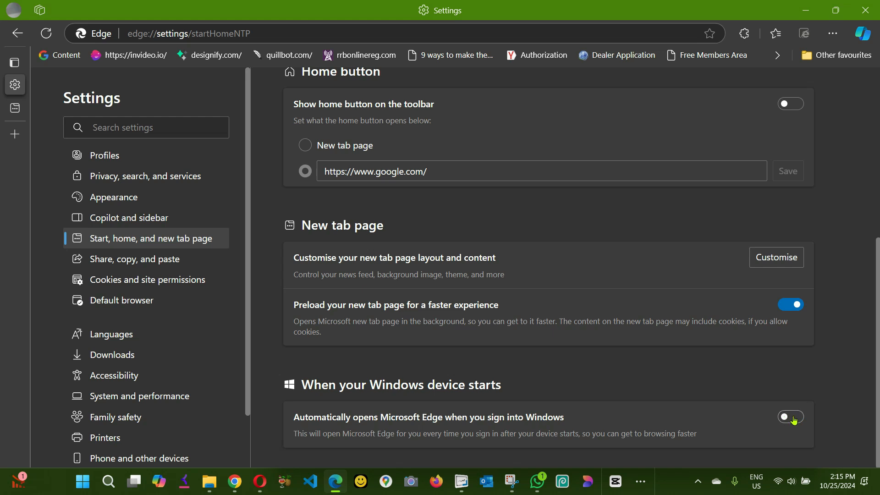
{"action": "left_click", "coordinate": [790, 416]}
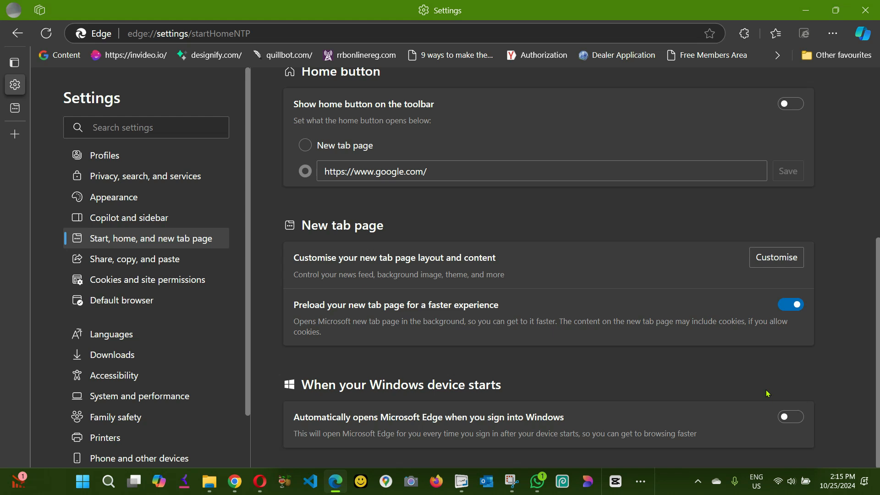
{"action": "left_click", "coordinate": [790, 416]}
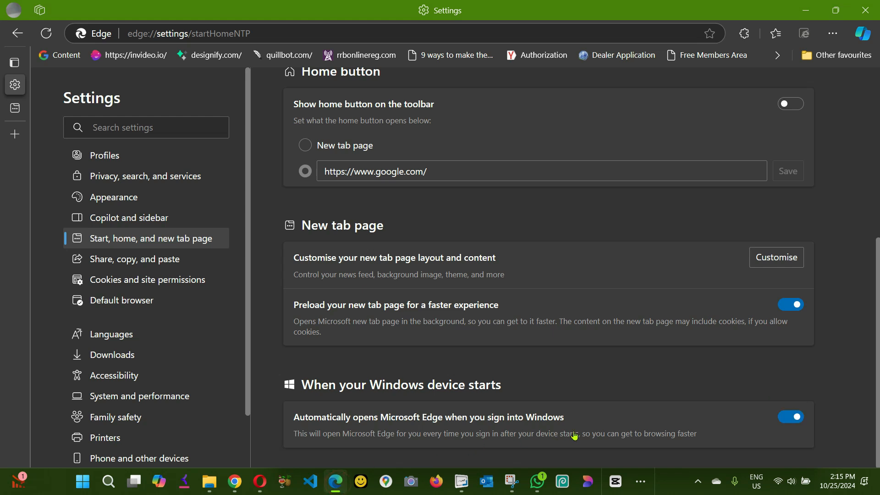
{"action": "mouse_move", "coordinate": [661, 489]}
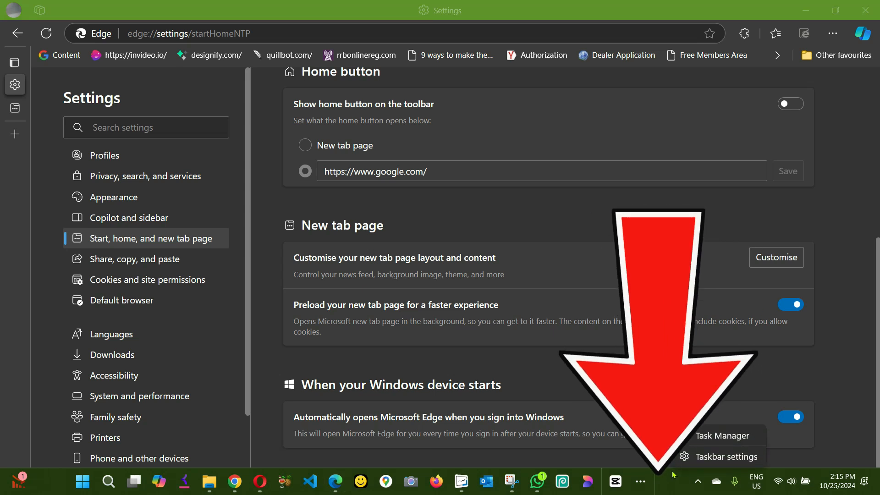
{"action": "mouse_move", "coordinate": [723, 442]}
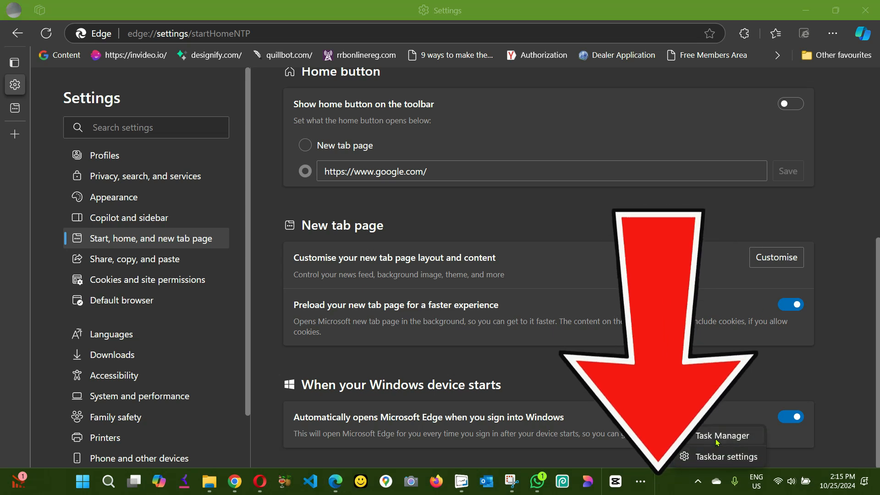
Launch Task Manager from the taskbar and maximize it to show the Processes list
{"action": "left_click", "coordinate": [723, 435]}
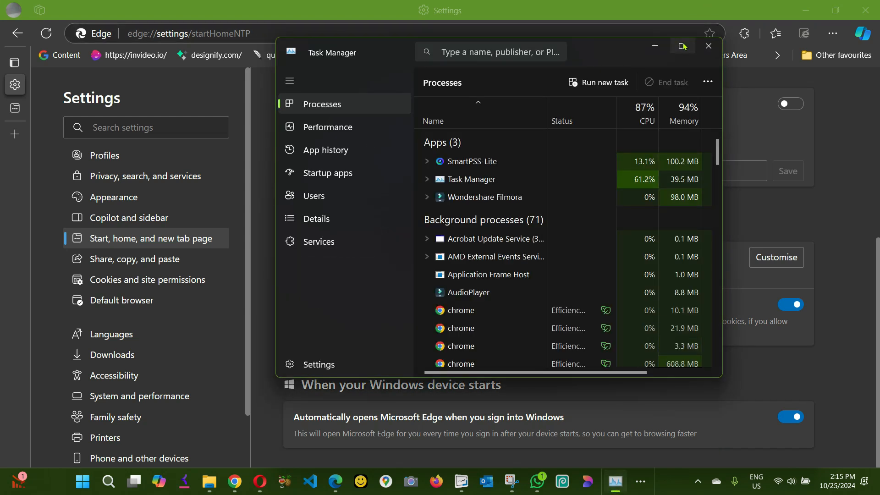
{"action": "left_click", "coordinate": [682, 46]}
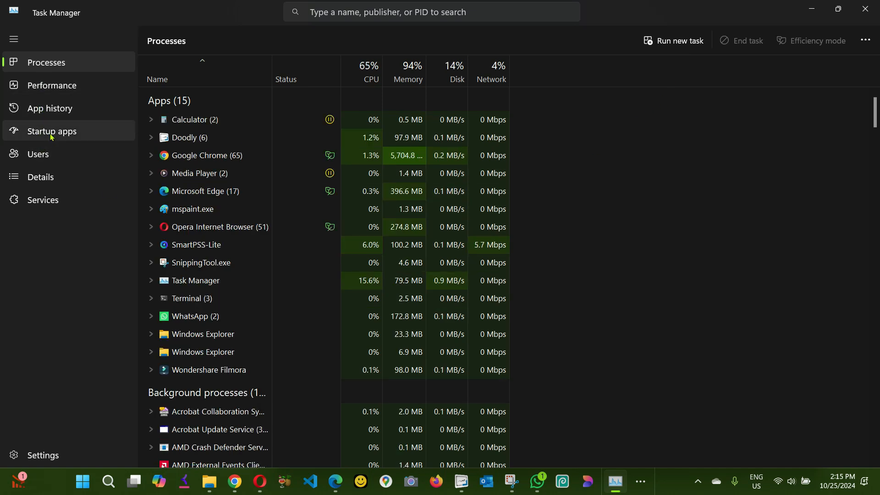
{"action": "mouse_move", "coordinate": [51, 131]}
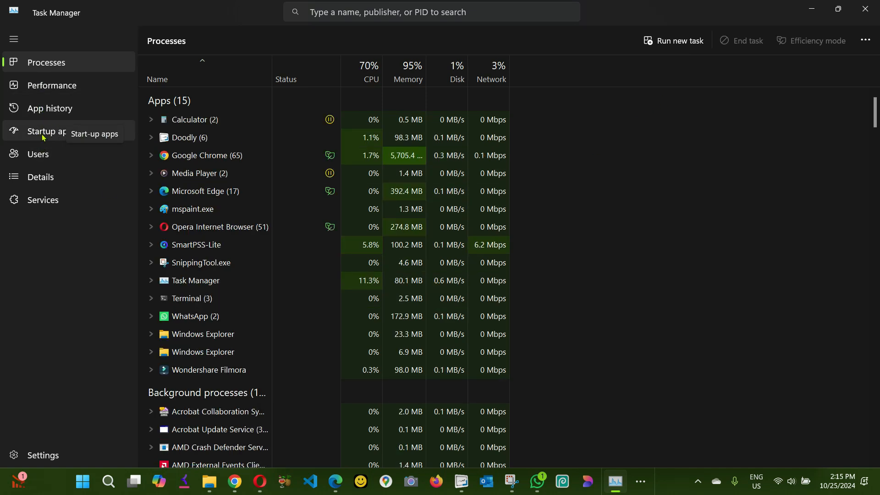
In Startup apps, disable the msedge entry so its status reads Disabled
{"action": "left_click", "coordinate": [50, 131]}
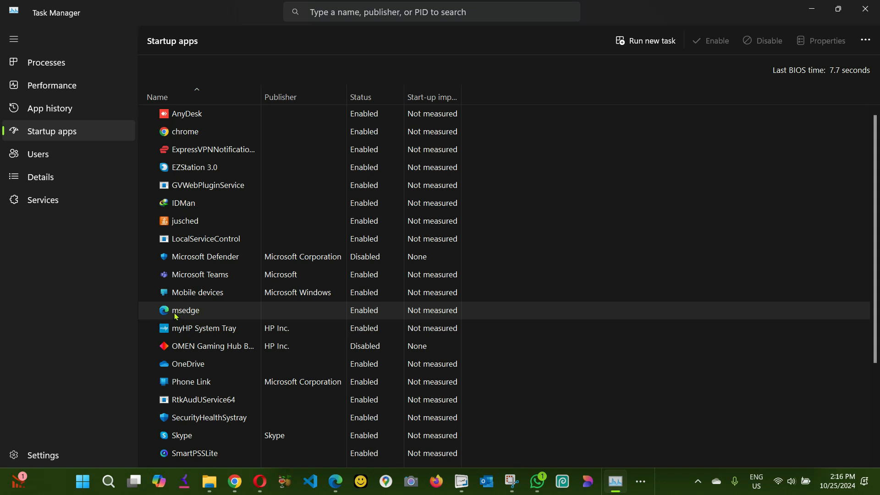
{"action": "mouse_move", "coordinate": [190, 316]}
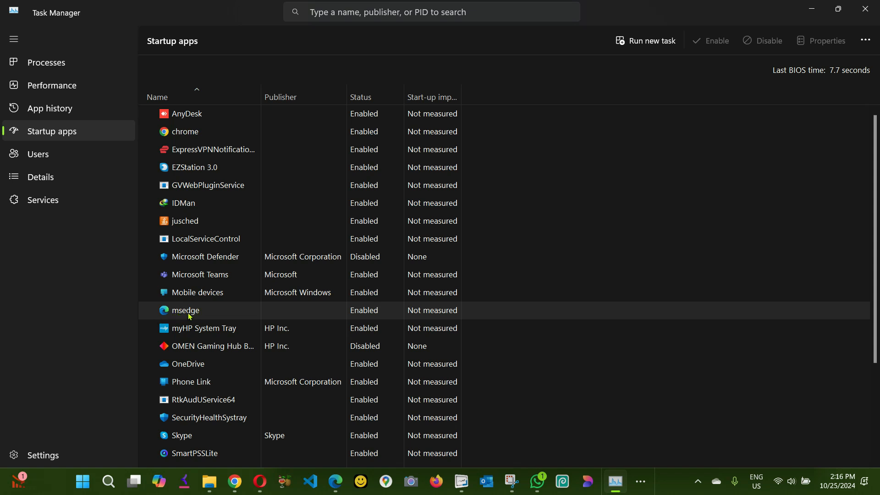
{"action": "mouse_move", "coordinate": [370, 313]}
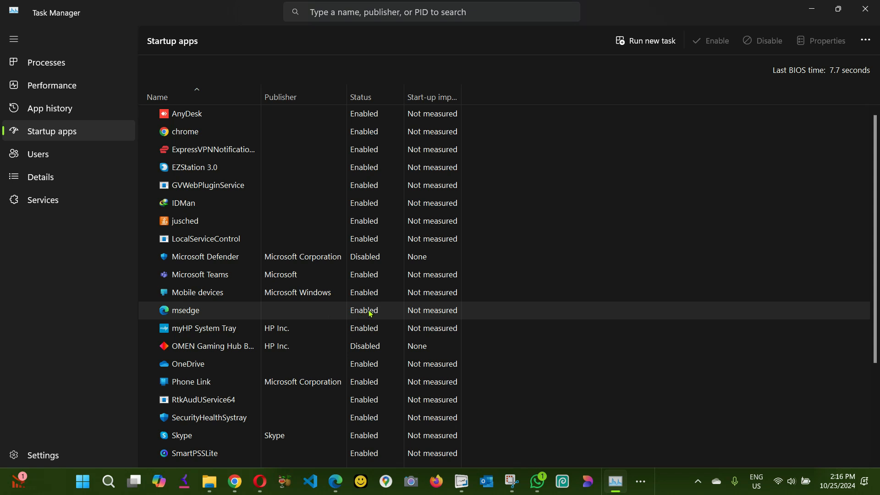
{"action": "right_click", "coordinate": [184, 310]}
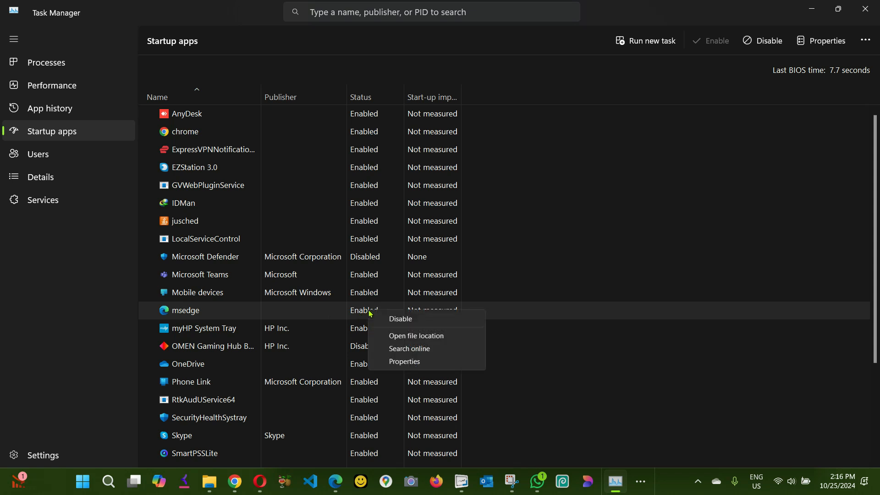
{"action": "mouse_move", "coordinate": [399, 319]}
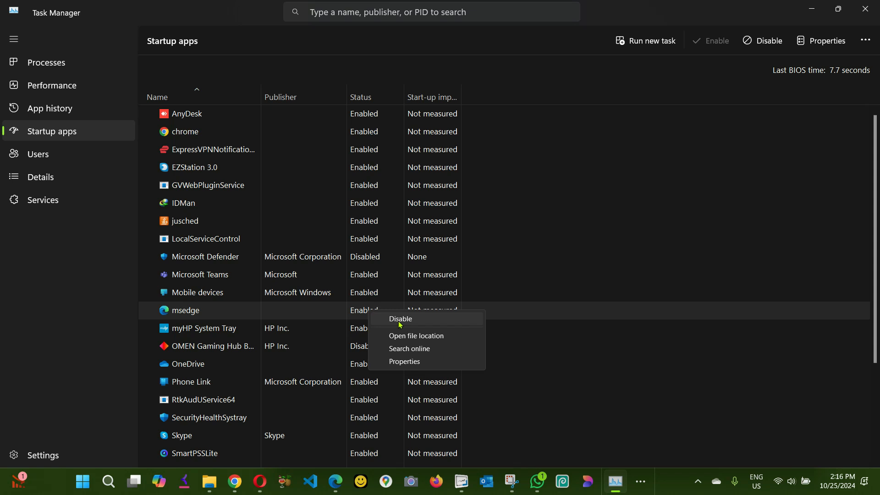
{"action": "left_click", "coordinate": [352, 314]}
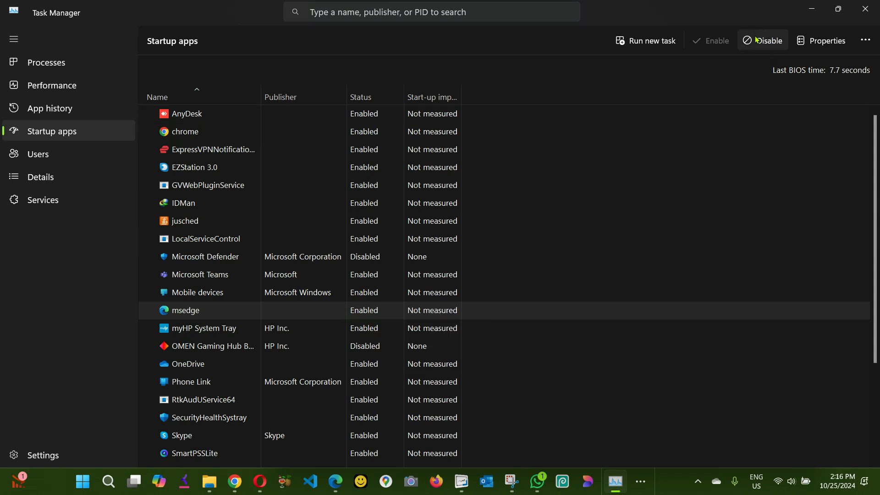
{"action": "mouse_move", "coordinate": [769, 41]}
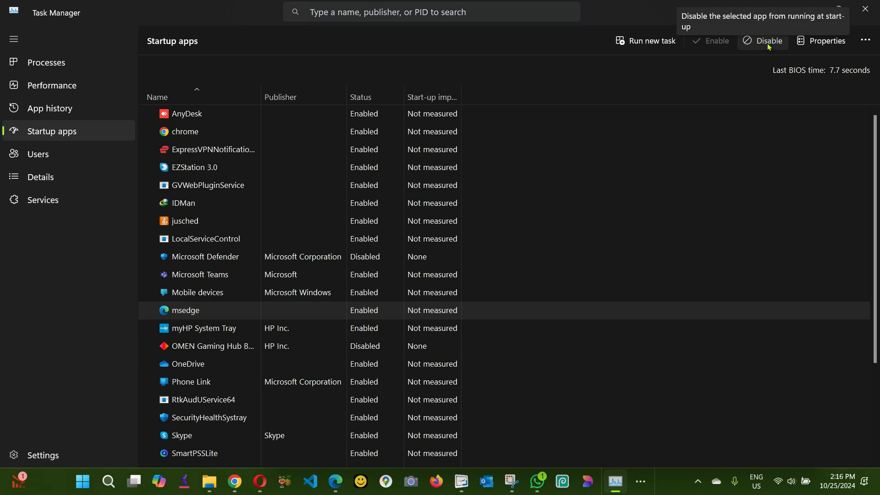
{"action": "left_click", "coordinate": [769, 40]}
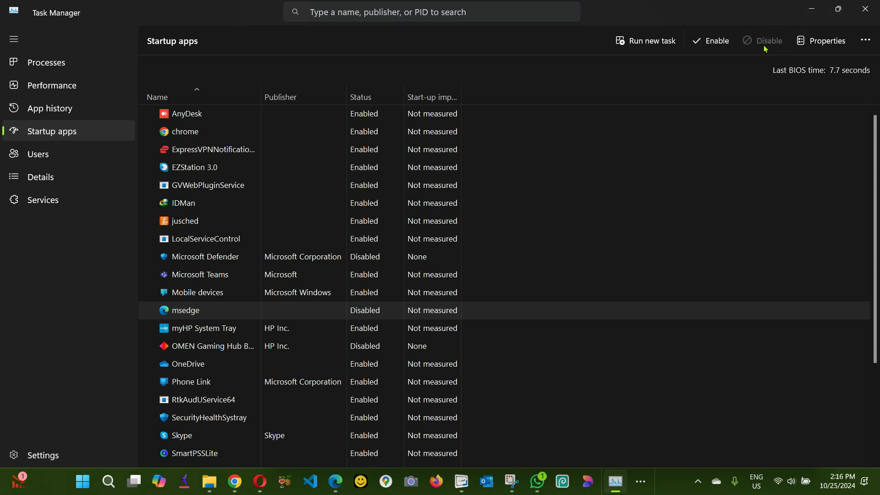
{"action": "mouse_move", "coordinate": [366, 316]}
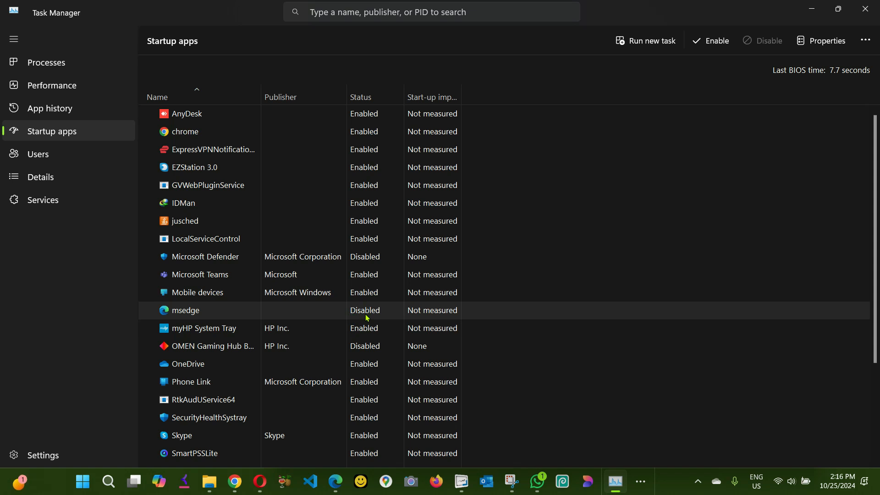
{"action": "mouse_move", "coordinate": [359, 314]}
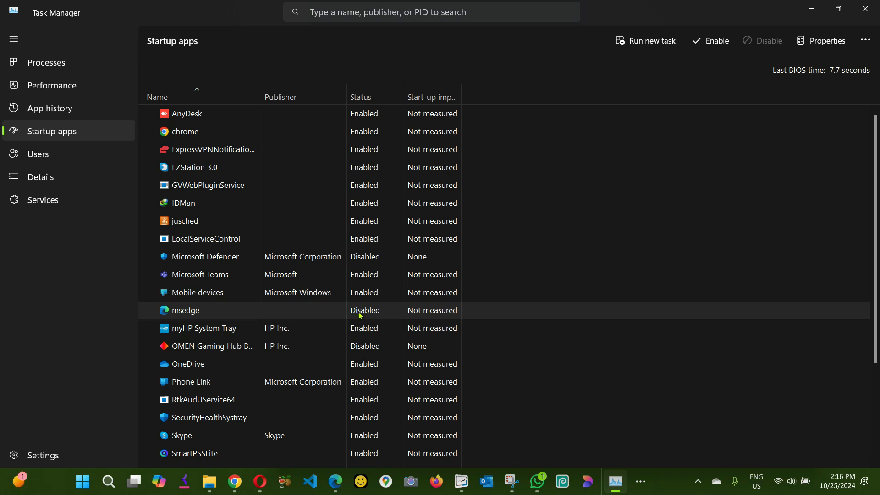